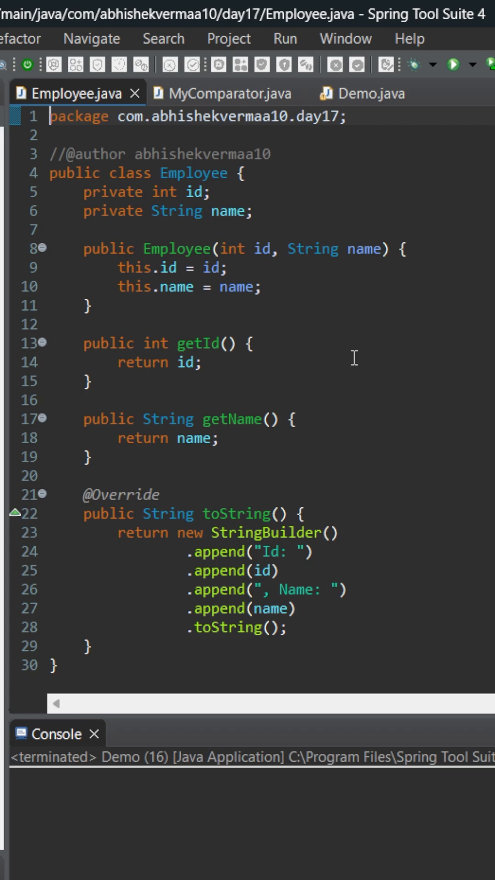
pyautogui.moveTo(338, 286)
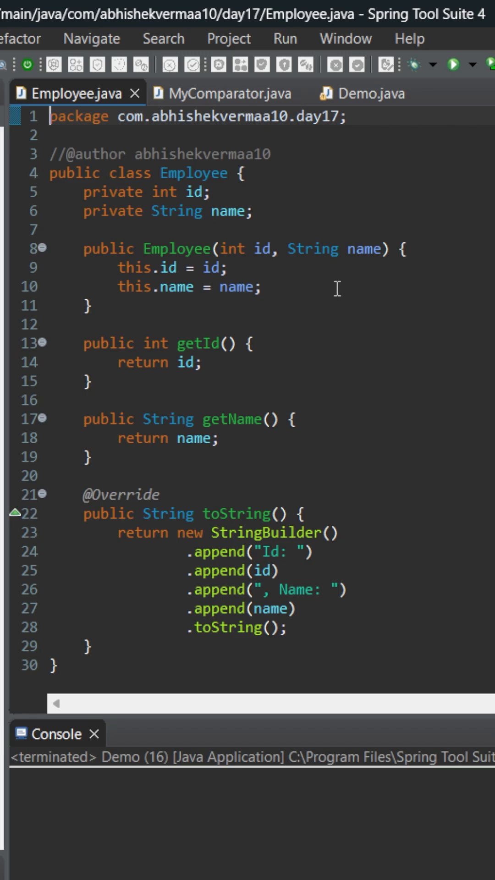
# Step: Switch to the MyComparator.java source showing the compareByName method
pyautogui.click(224, 92)
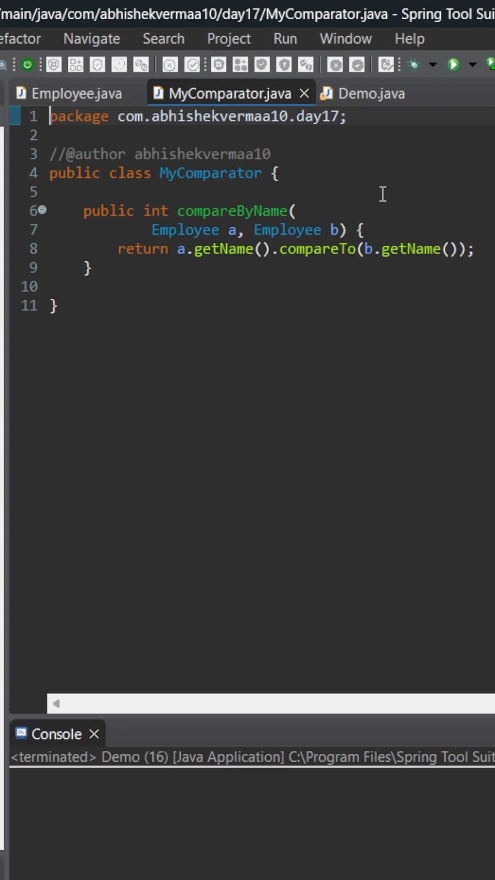
pyautogui.moveTo(384, 174)
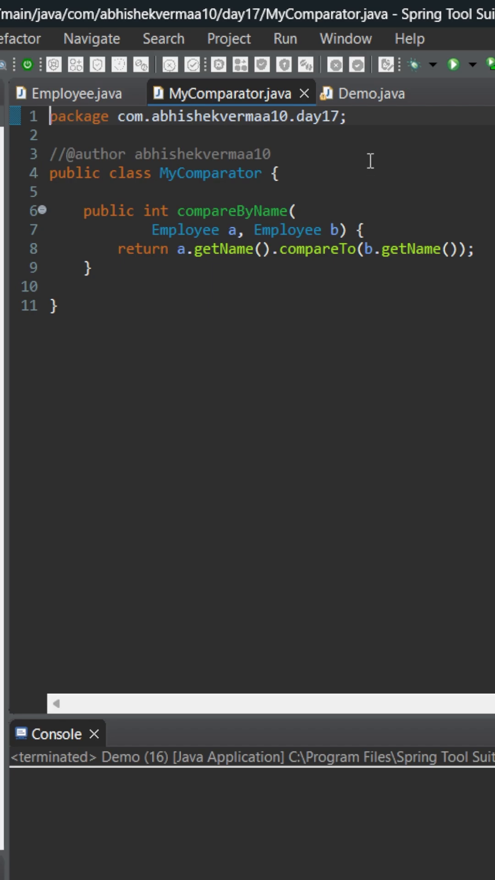
# Step: Switch to the Demo.java source with its main method printing the employee list
pyautogui.click(364, 93)
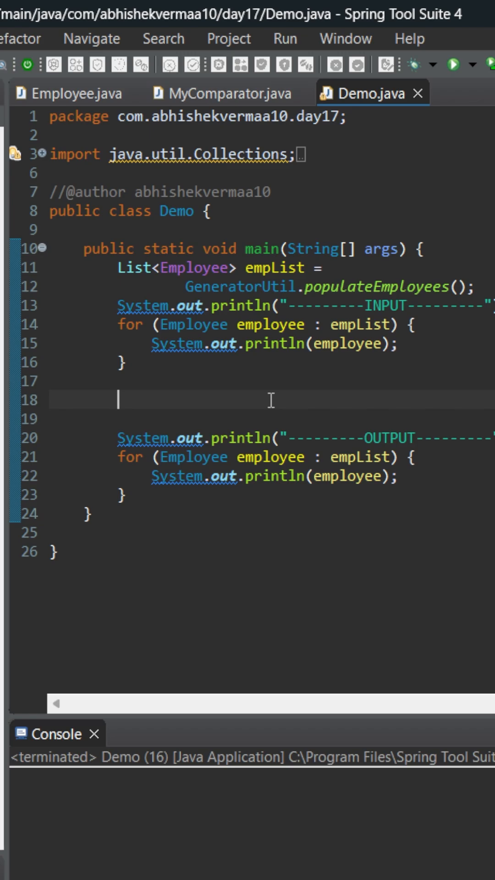
pyautogui.moveTo(270, 366)
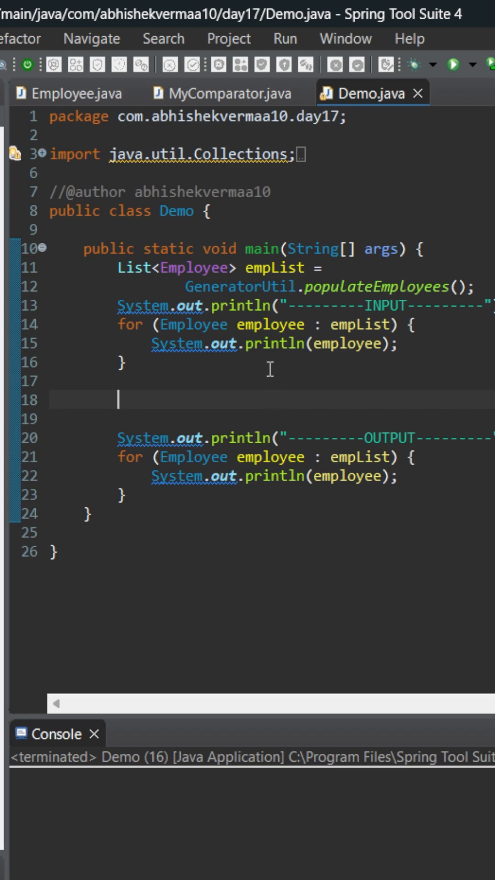
pyautogui.moveTo(269, 399)
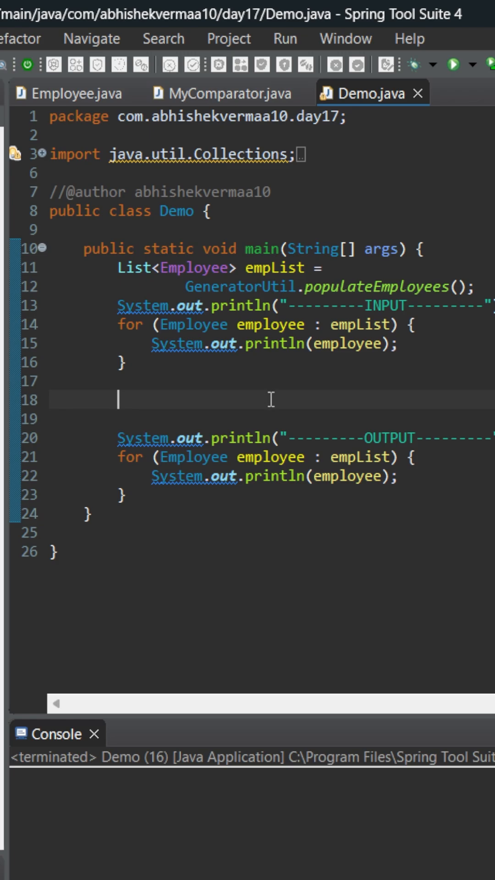
# Step: Sort empList with Collections.sort and an anonymous Comparator with a generated compare stub
pyautogui.write('Collections.sort(null);')
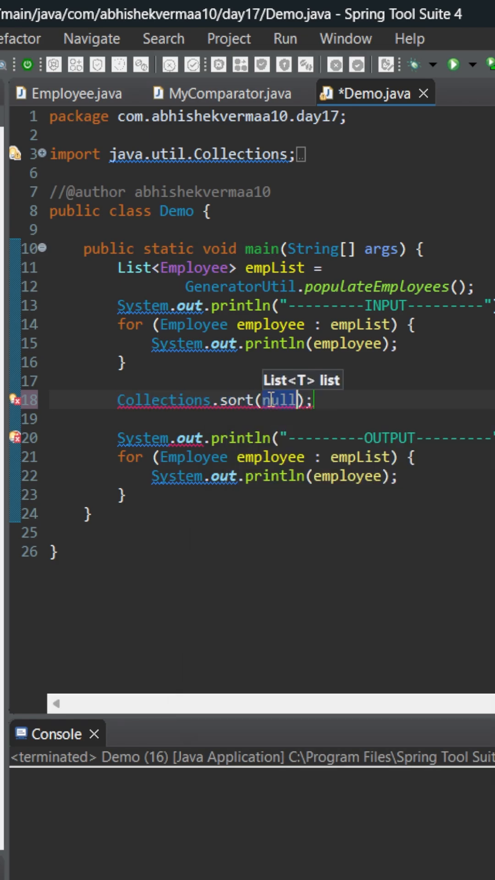
pyautogui.write('empList,')
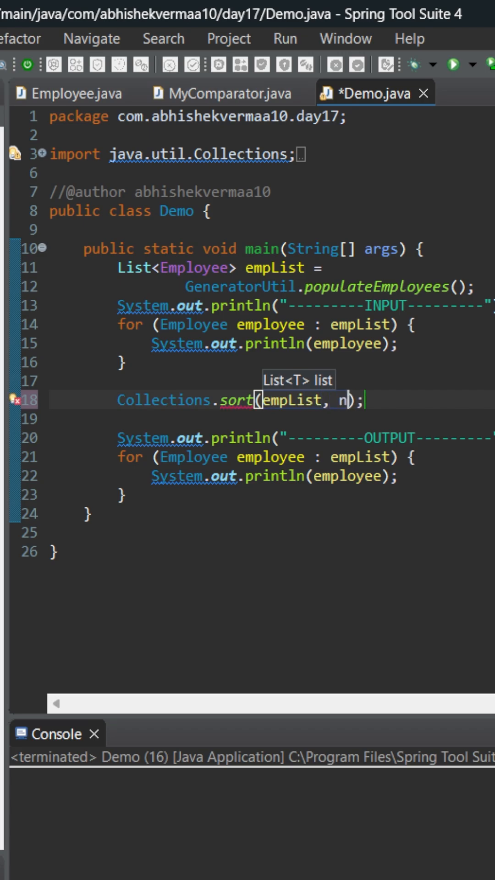
pyautogui.write('ew Com')
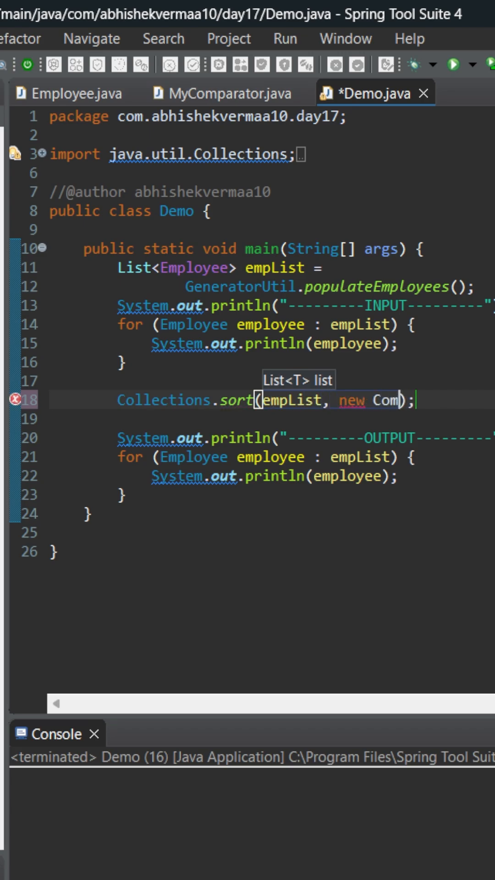
pyautogui.write('parator<>(')
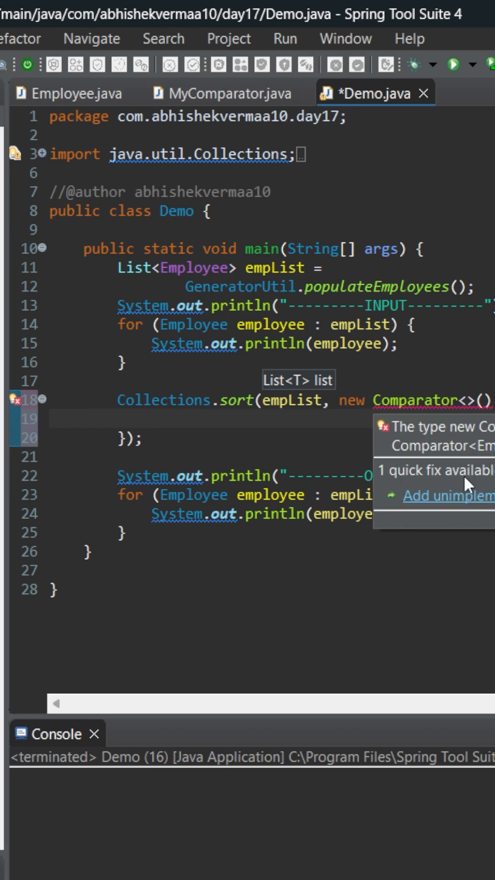
pyautogui.click(439, 496)
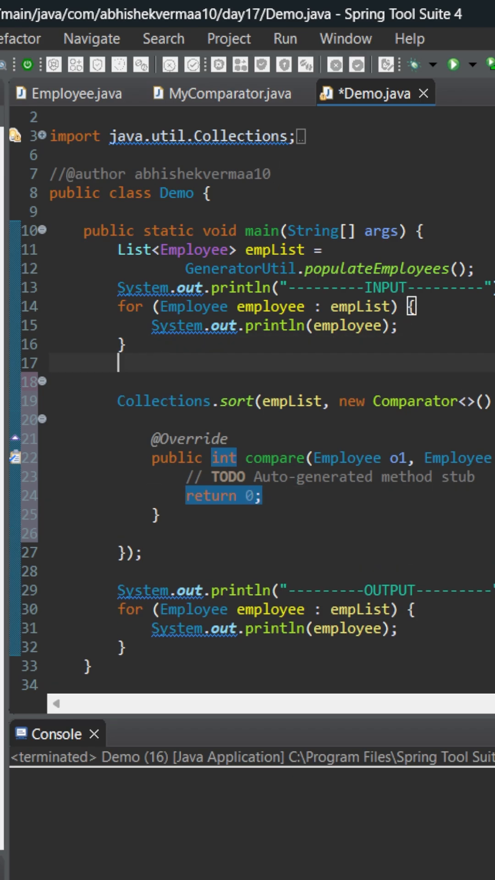
# Step: Declare MyComparator my = new MyComparator() above the sort call
pyautogui.write('MyC')
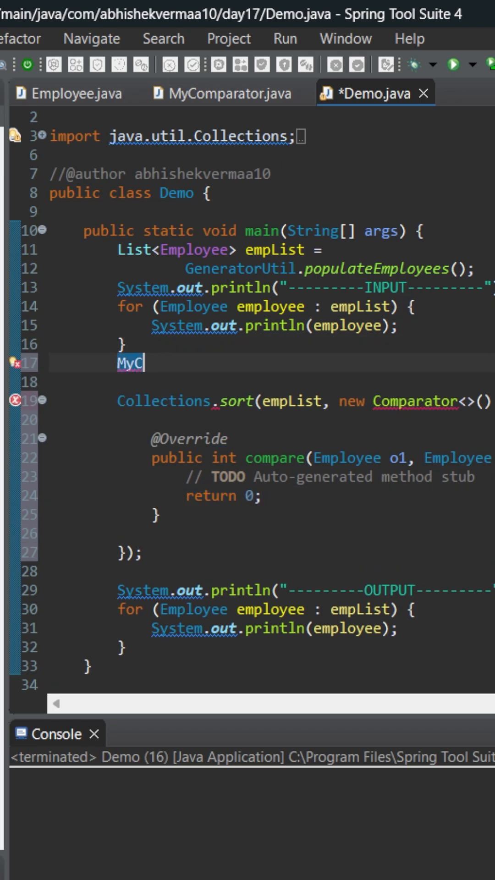
pyautogui.write('ompar')
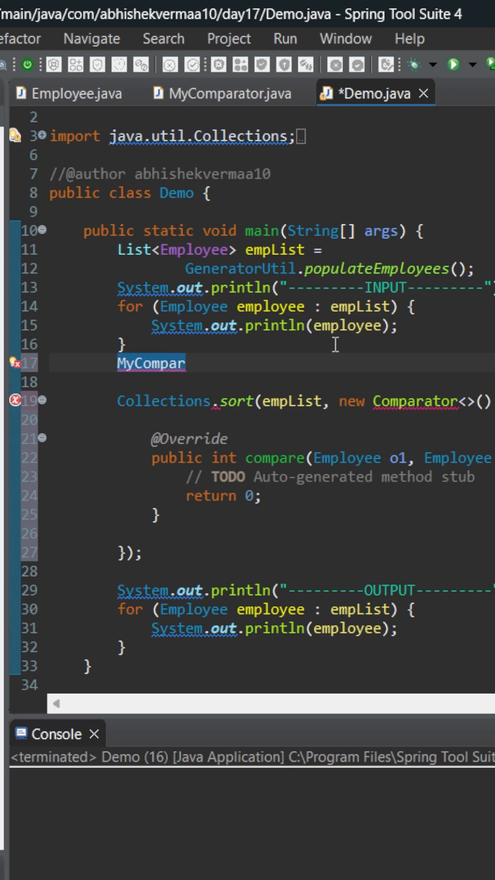
pyautogui.write('ator')
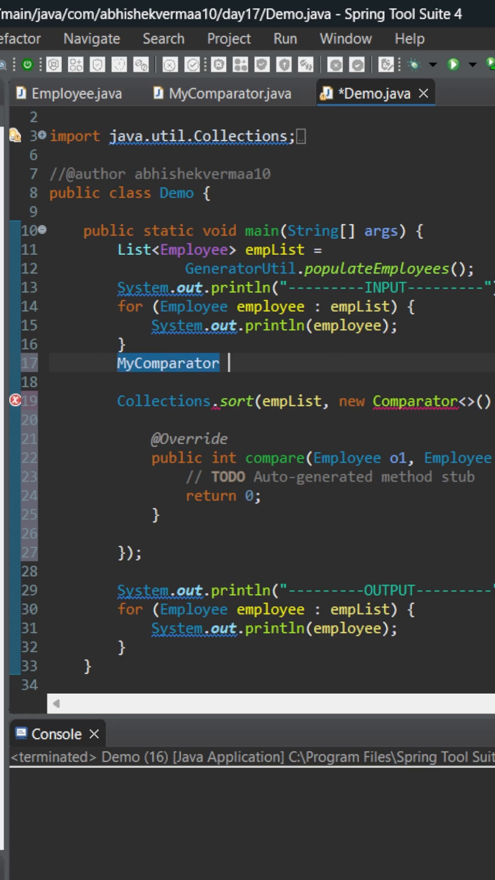
pyautogui.write('my = ne')
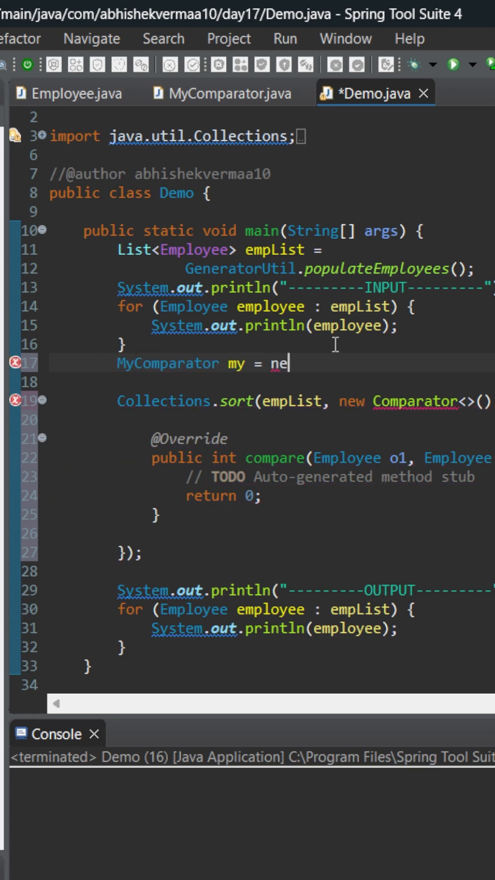
pyautogui.write('w MyComparator();')
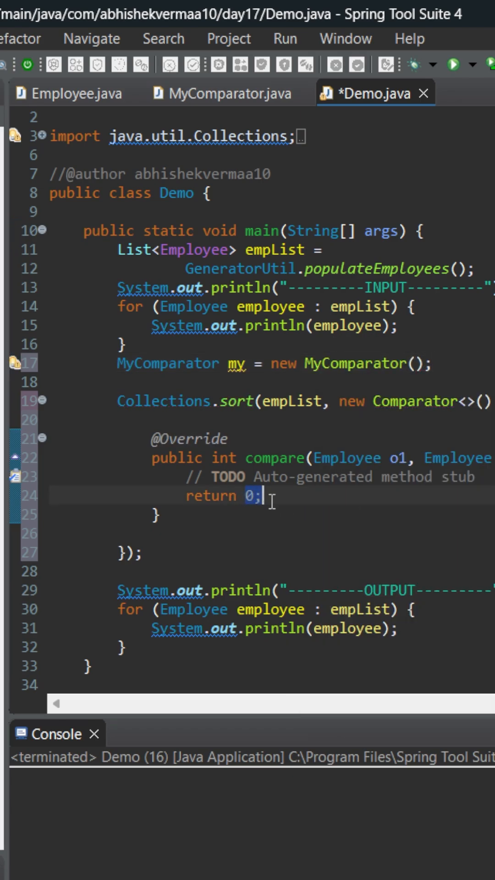
# Step: Make compare return my.compareByName(o1, o2) instead of 0
pyautogui.write('my')
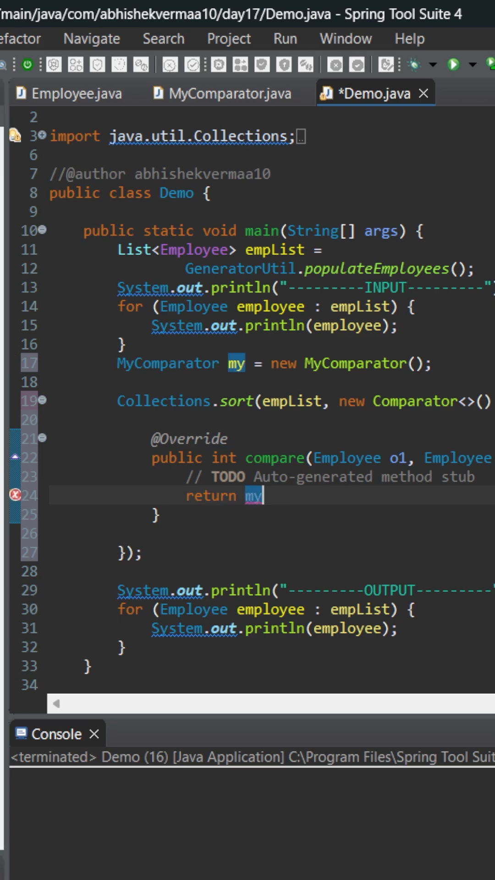
pyautogui.write('.compareByName(o1, o2)')
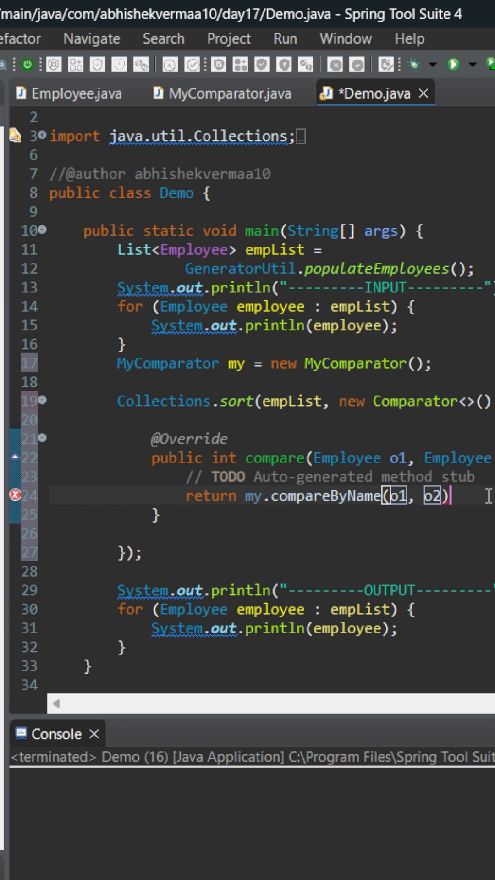
pyautogui.write(';')
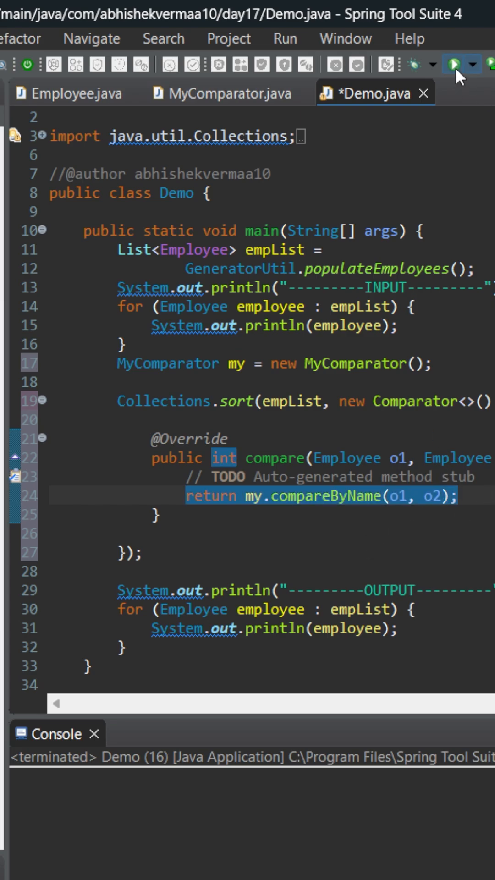
# Step: Run Demo to print employees sorted by name, then begin rewriting the Comparator as a lambda
pyautogui.click(454, 64)
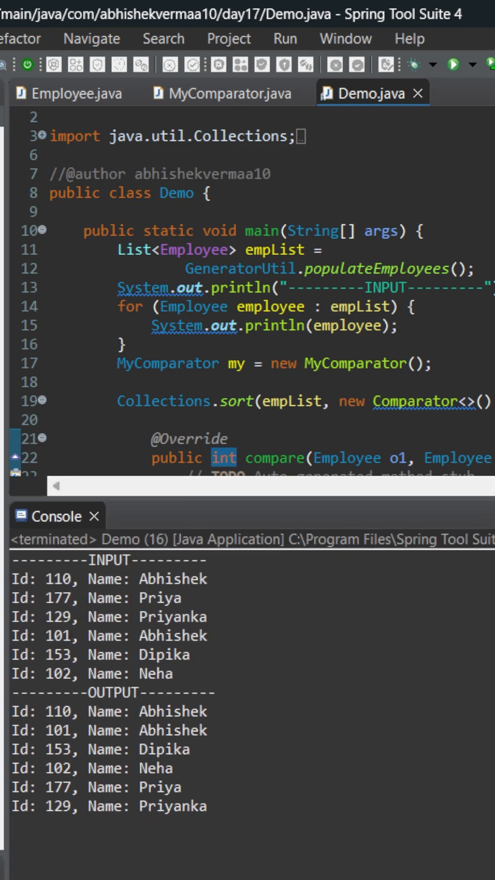
pyautogui.write('return my.compareByName(o1, o2);')
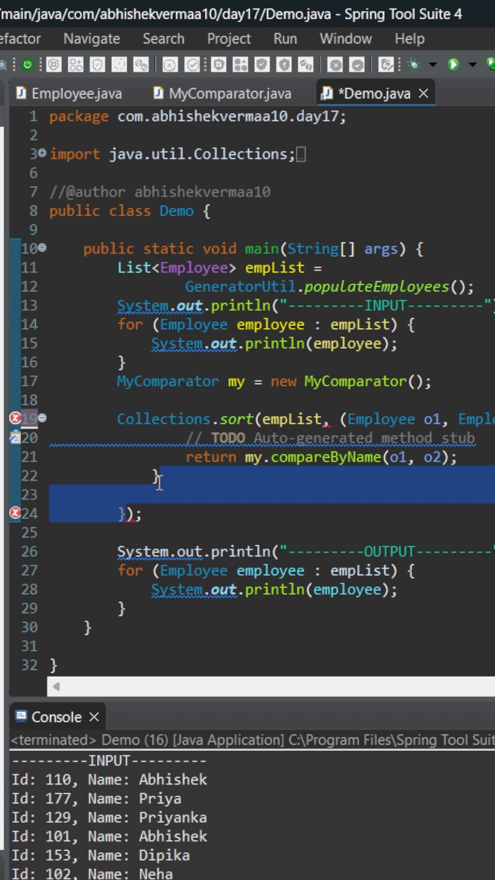
# Step: Reduce the sort argument to the lambda (o1, o2) -> my.compareByName(o1, o2)
pyautogui.press('Delete')
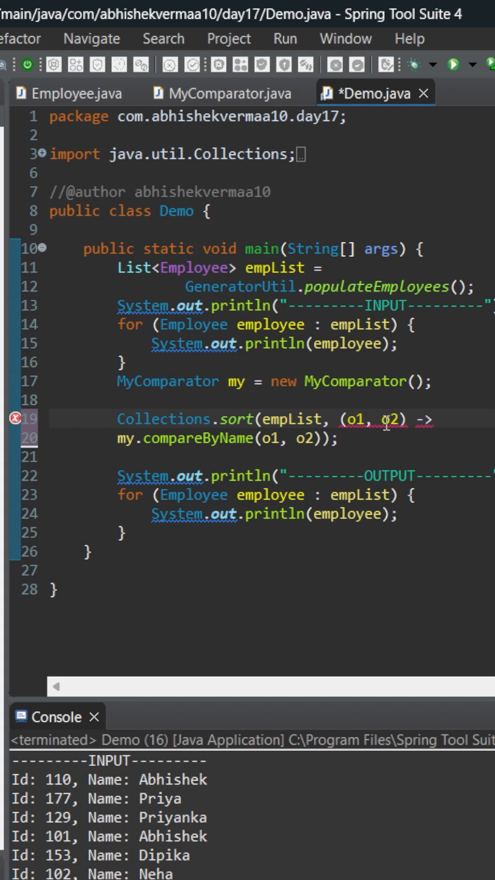
pyautogui.doubleClick(389, 419)
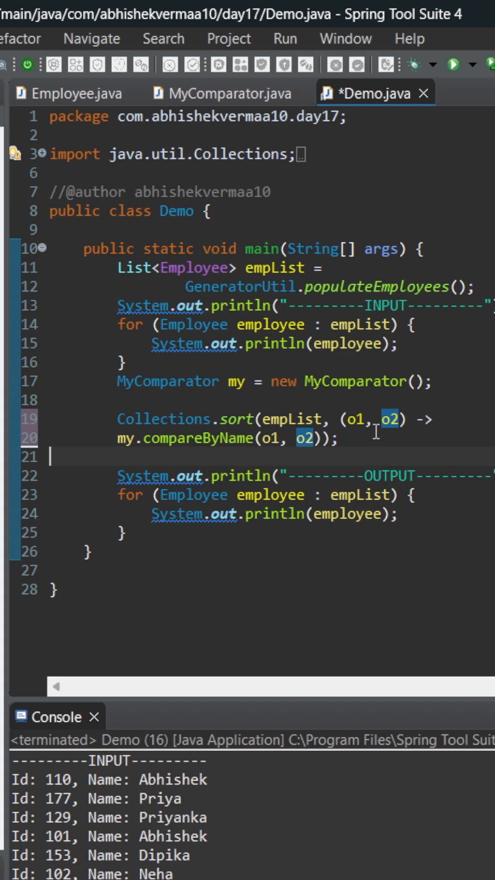
pyautogui.moveTo(379, 406)
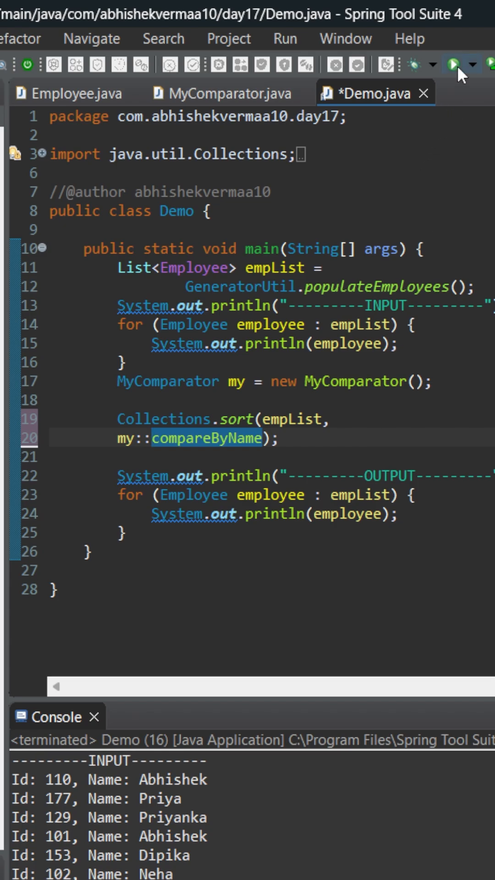
# Step: Rerun Demo with my::compareByName and view the sorted output in the Console
pyautogui.click(447, 64)
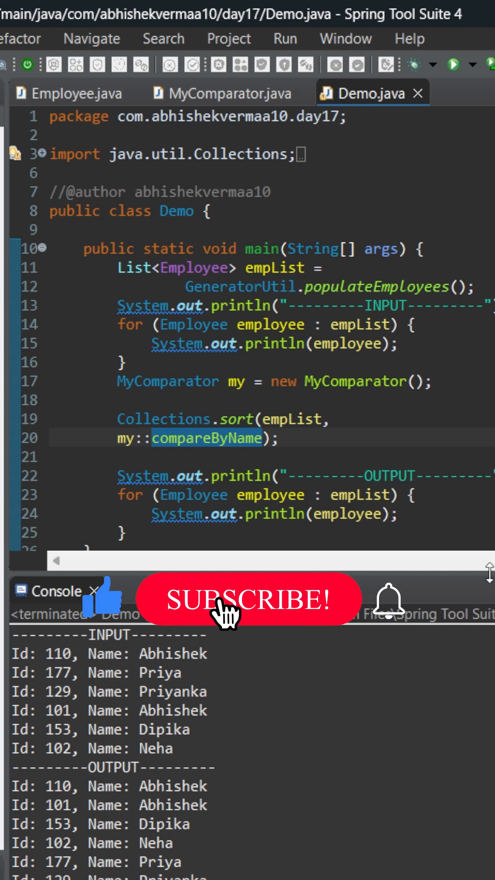
pyautogui.click(247, 598)
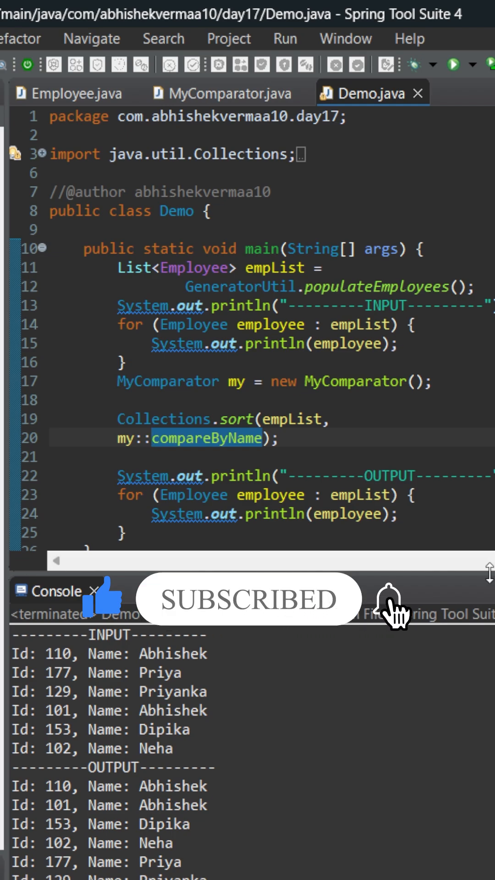